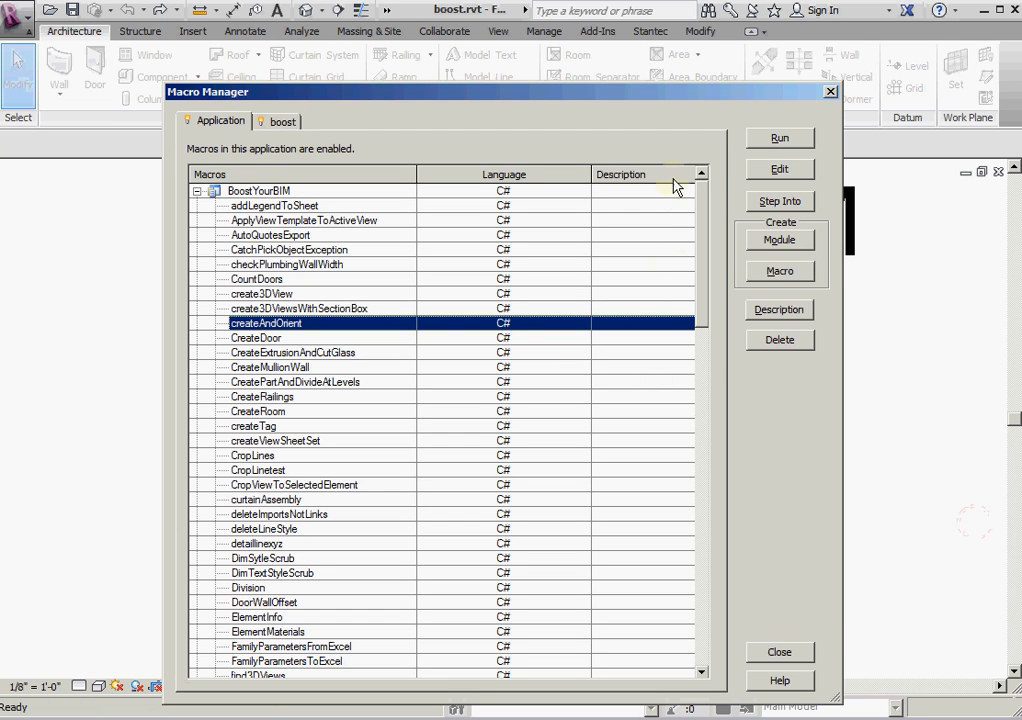
Step: Run the createAndOrient macro from Macro Manager
left_click(779, 138)
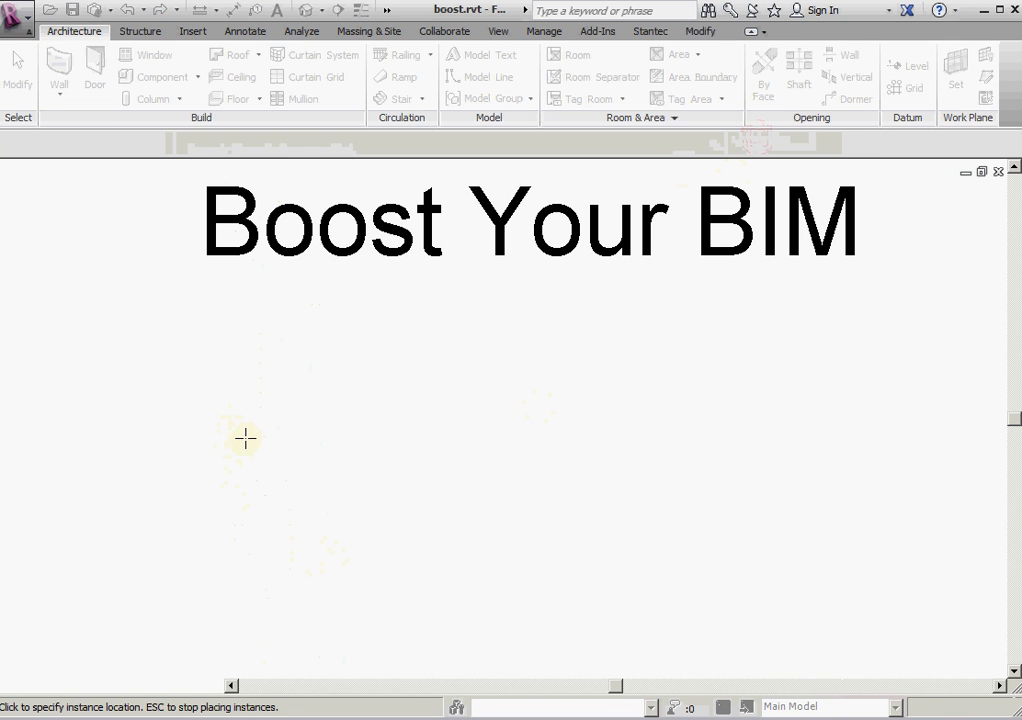
Step: Place North Arrow 2 instances, each clicked for location then orientation, and switch to SharpDevelop
left_click(245, 438)
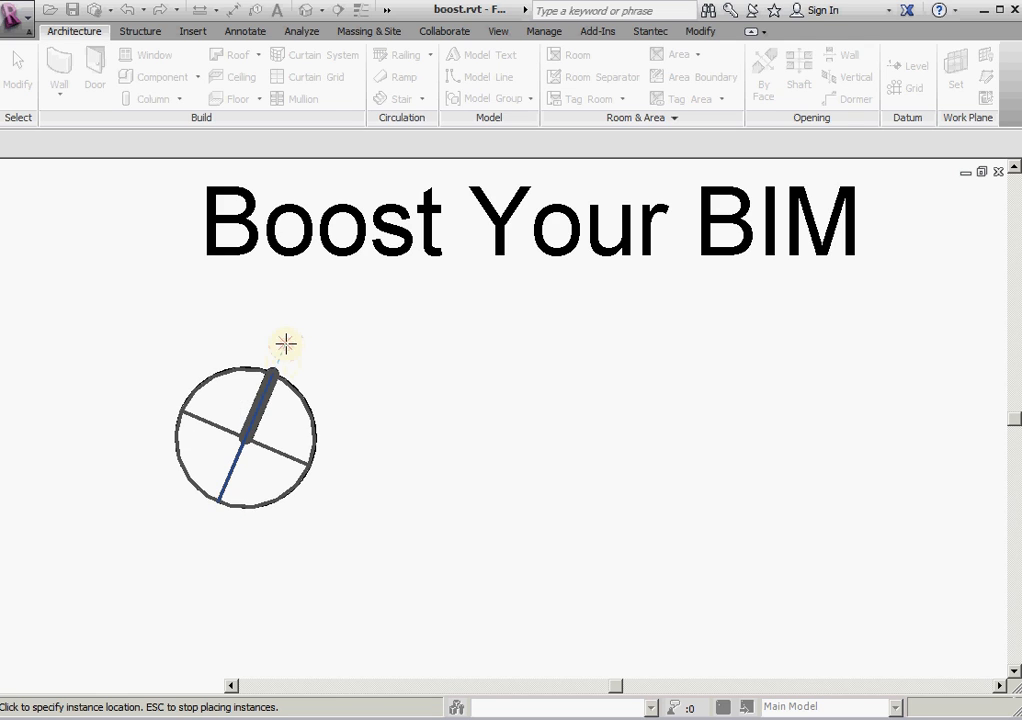
left_click(495, 420)
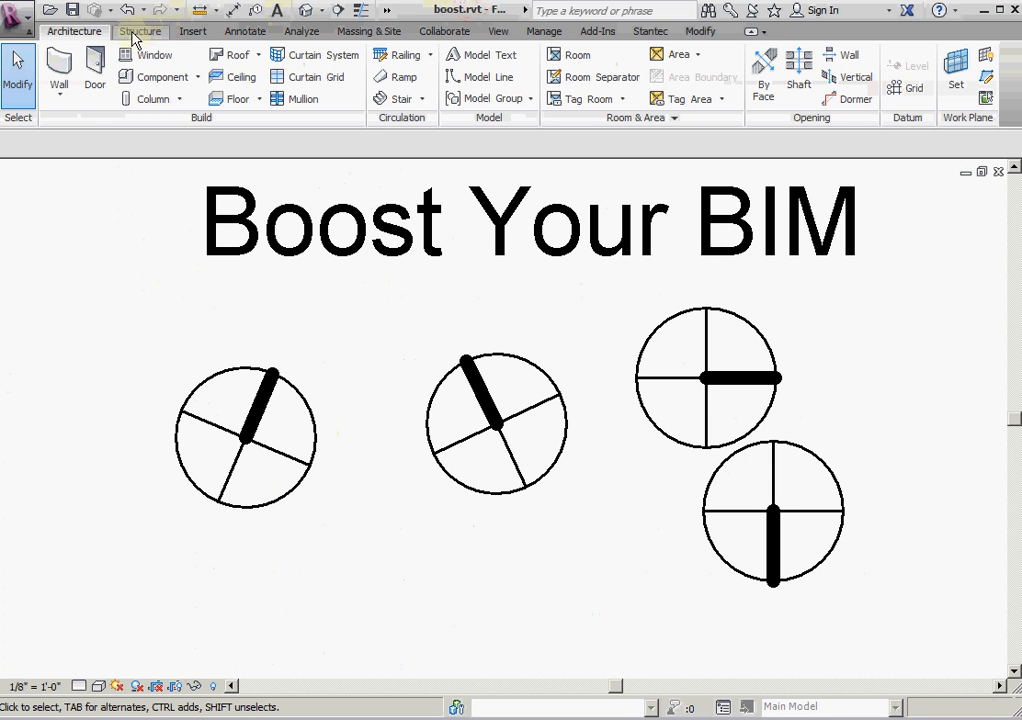
left_click(129, 10)
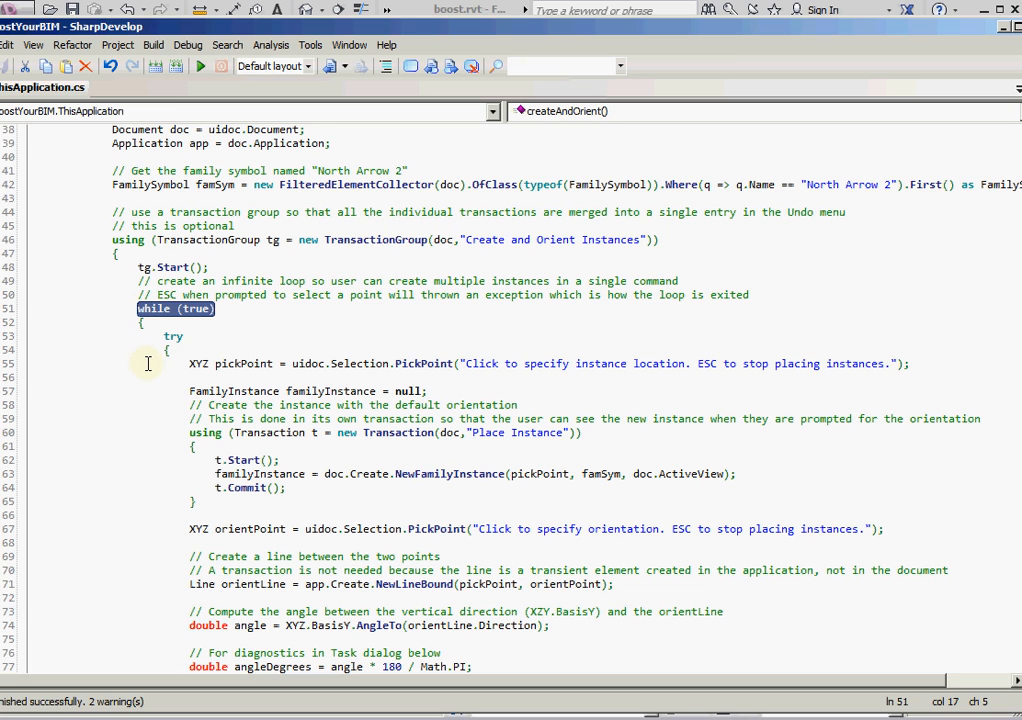
Step: Walk through the PickPoint loop and angle calculation in ThisApplication.cs
double_click(423, 363)
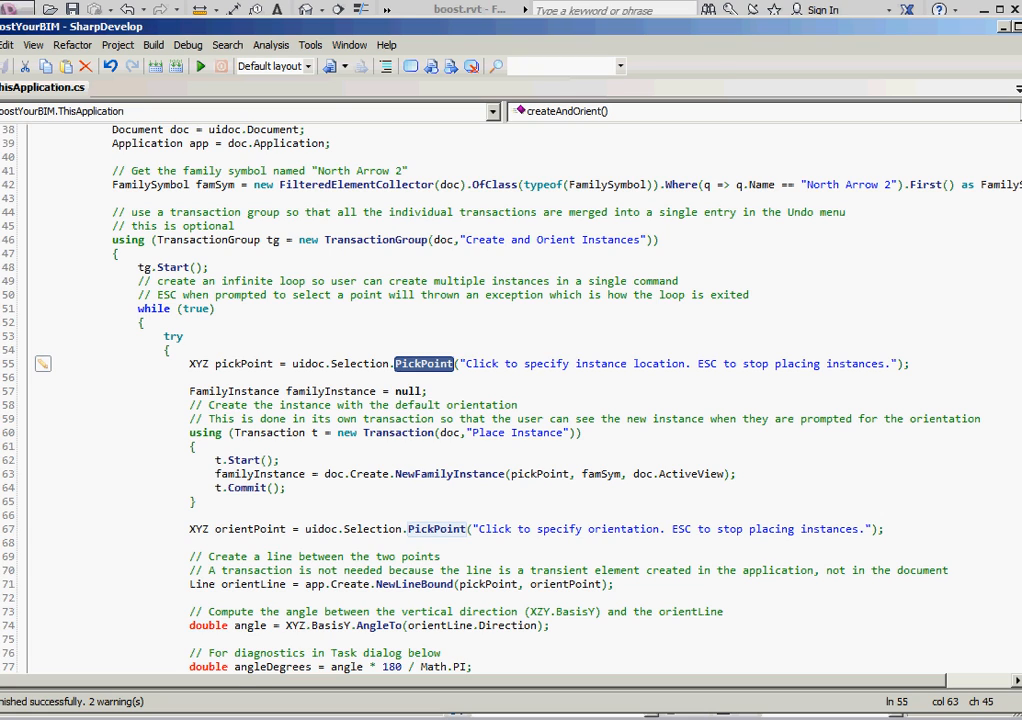
mouse_move(270, 438)
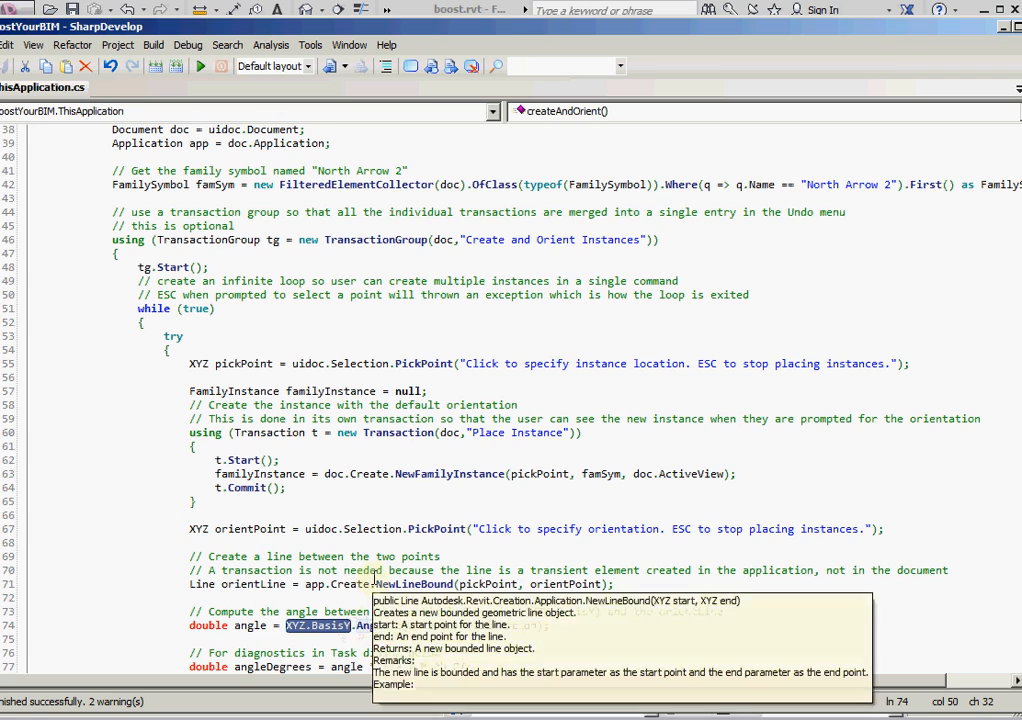
scroll("down", 3)
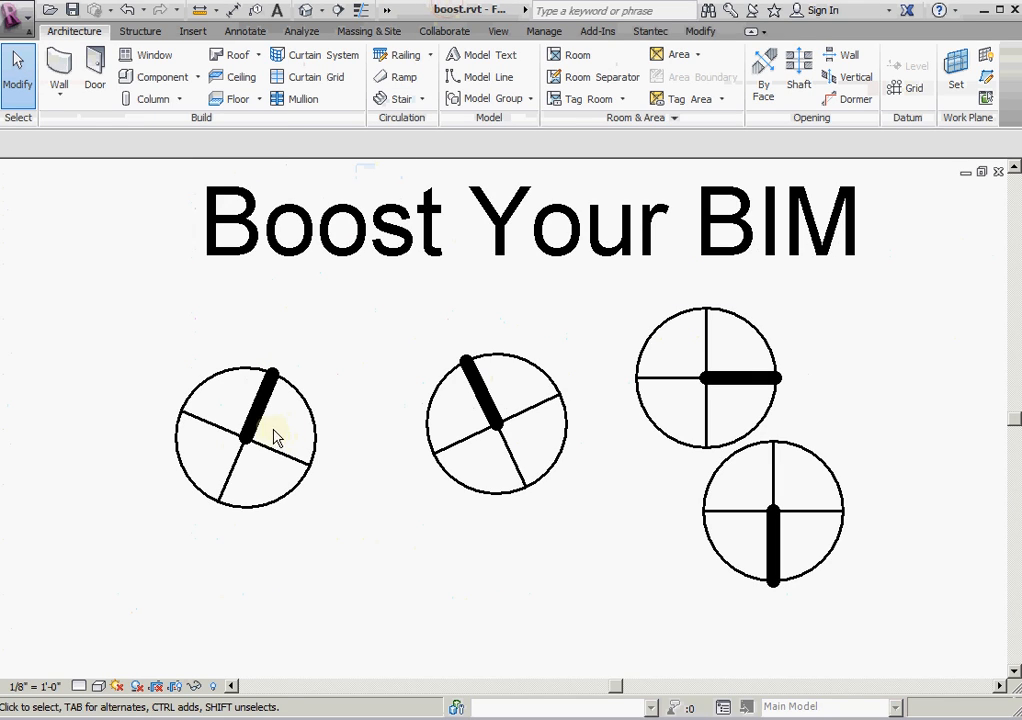
Step: Select the second, tilted North Arrow 2 annotation in the view
left_click(495, 420)
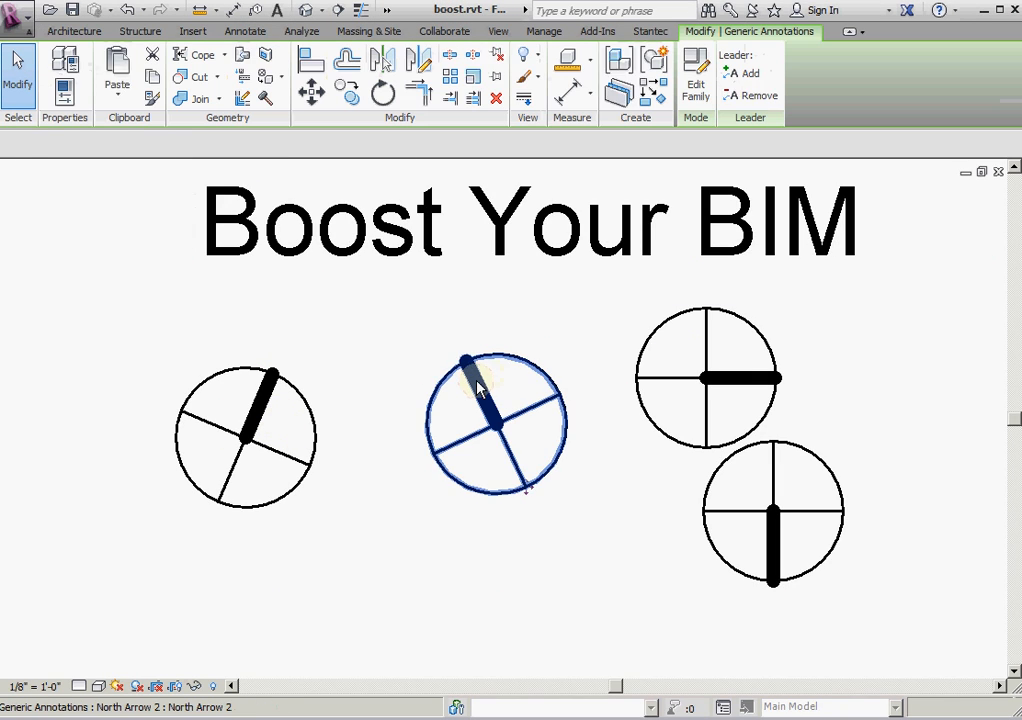
left_click(478, 390)
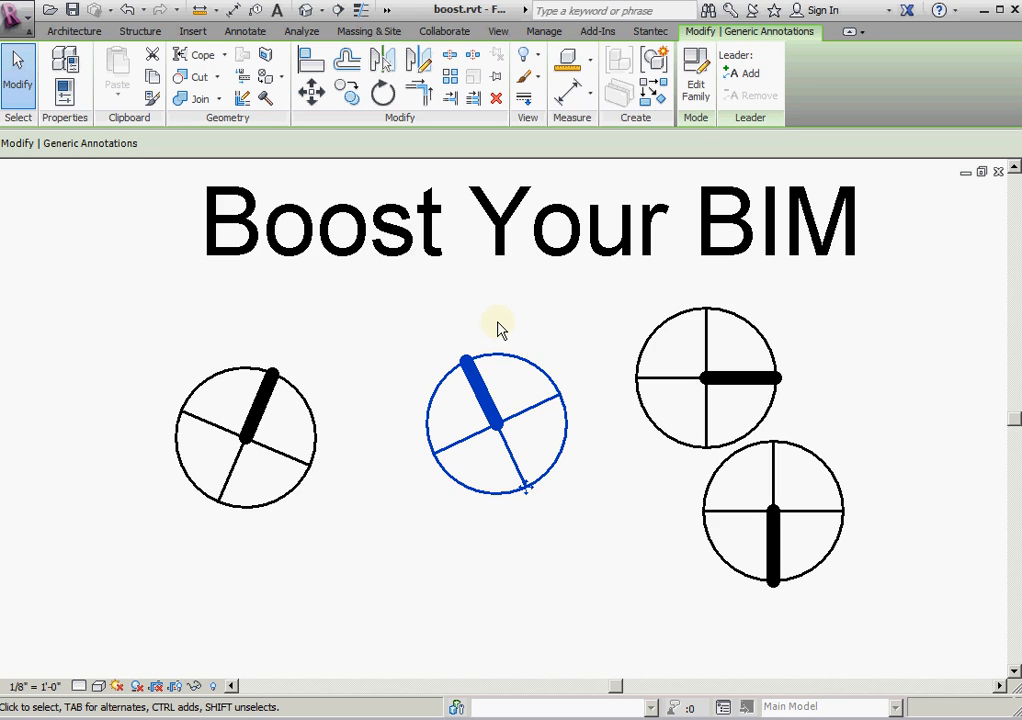
mouse_move(508, 348)
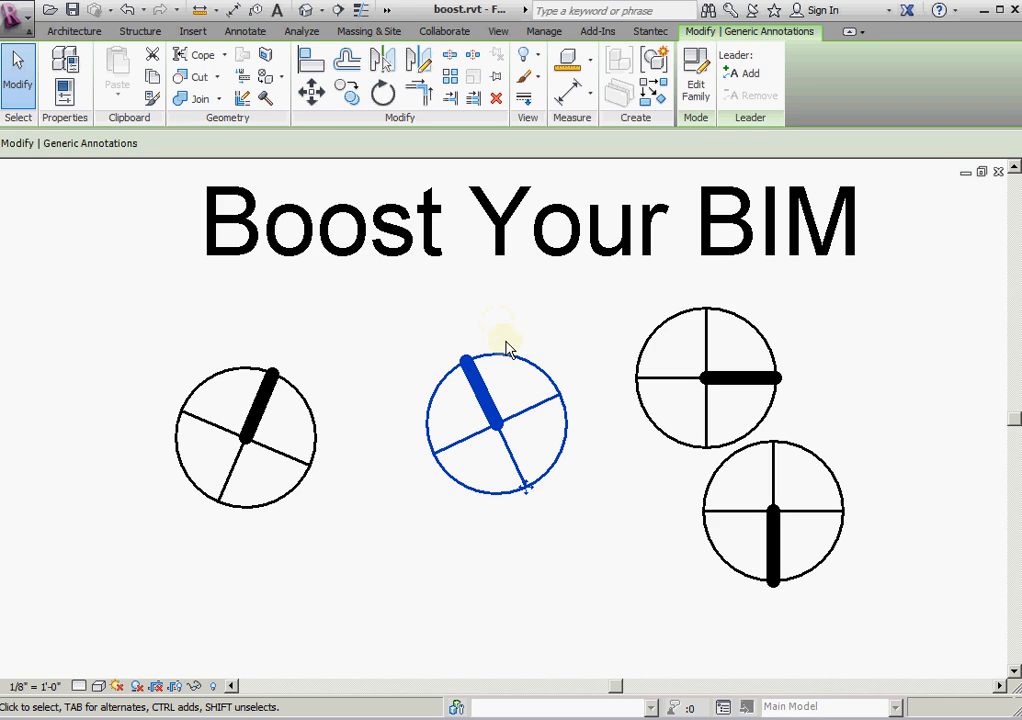
mouse_move(448, 368)
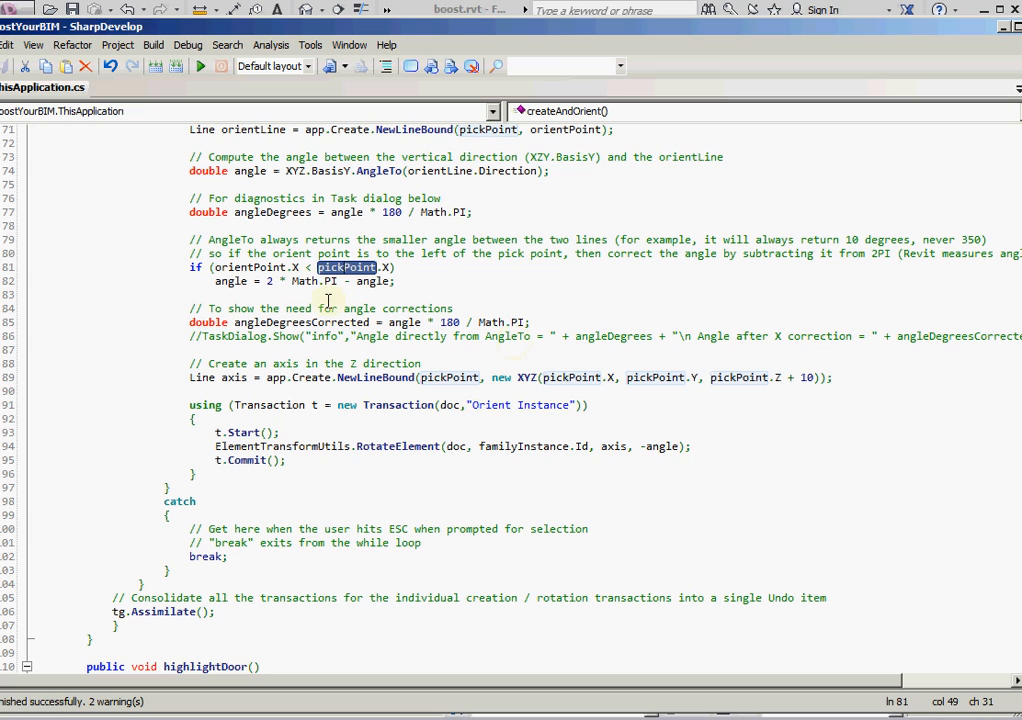
mouse_move(425, 289)
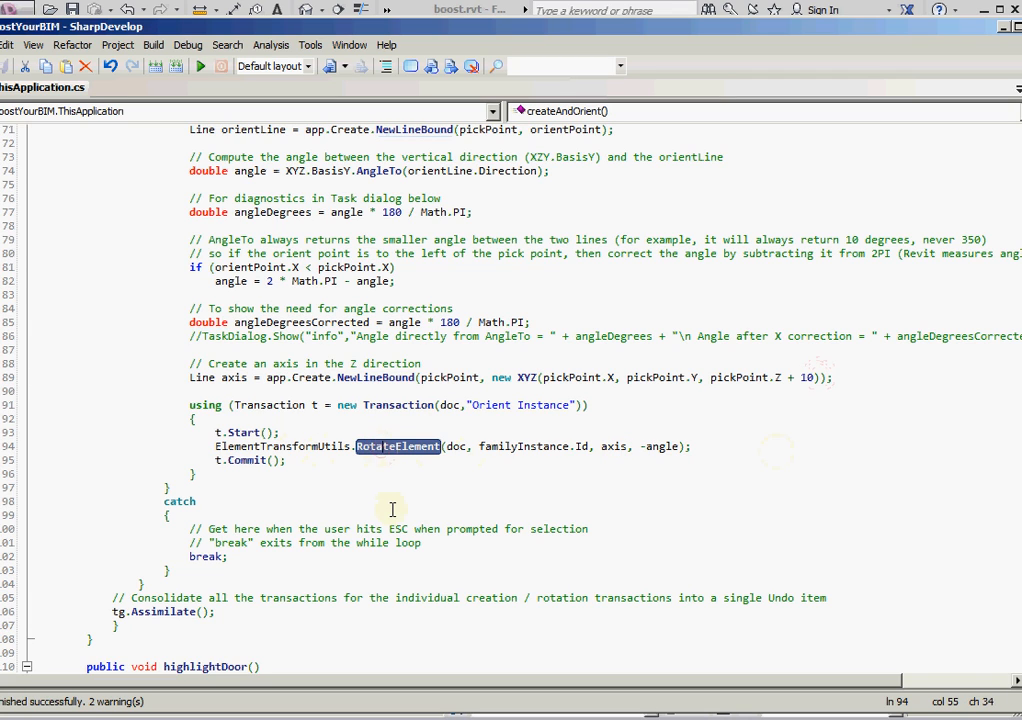
left_click_drag(189, 528, 227, 556)
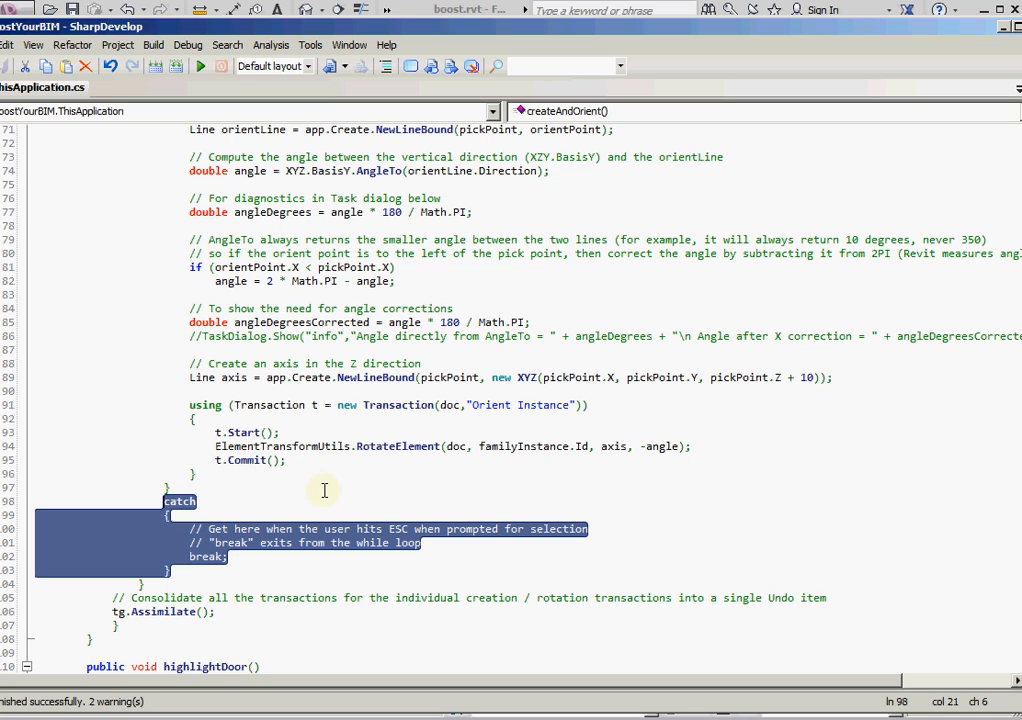
double_click(205, 556)
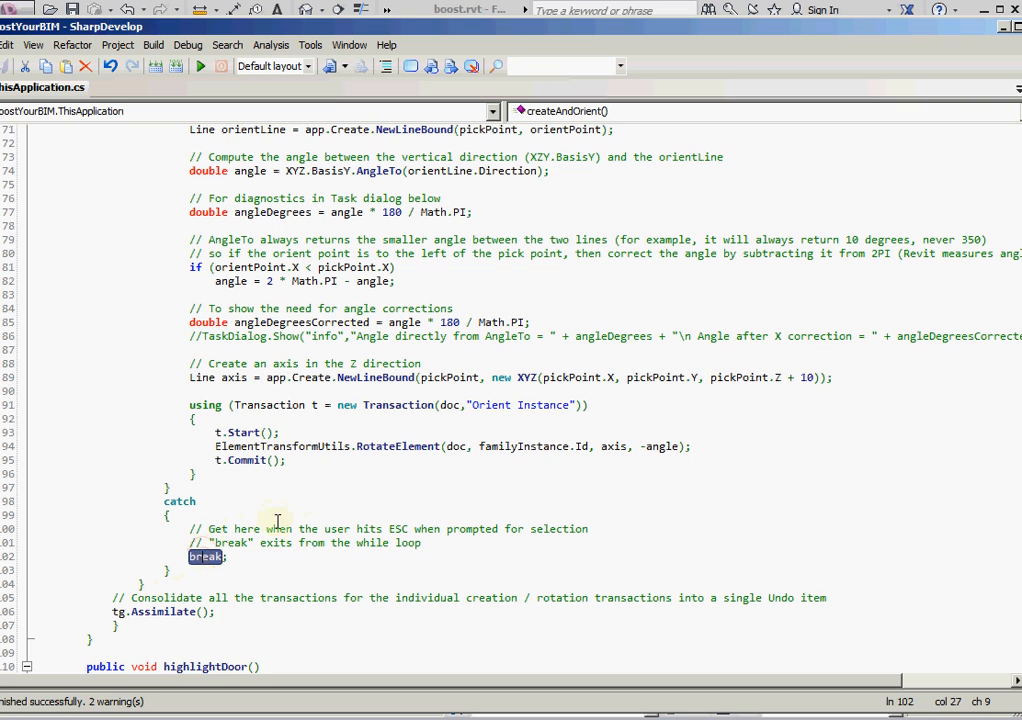
mouse_move(313, 517)
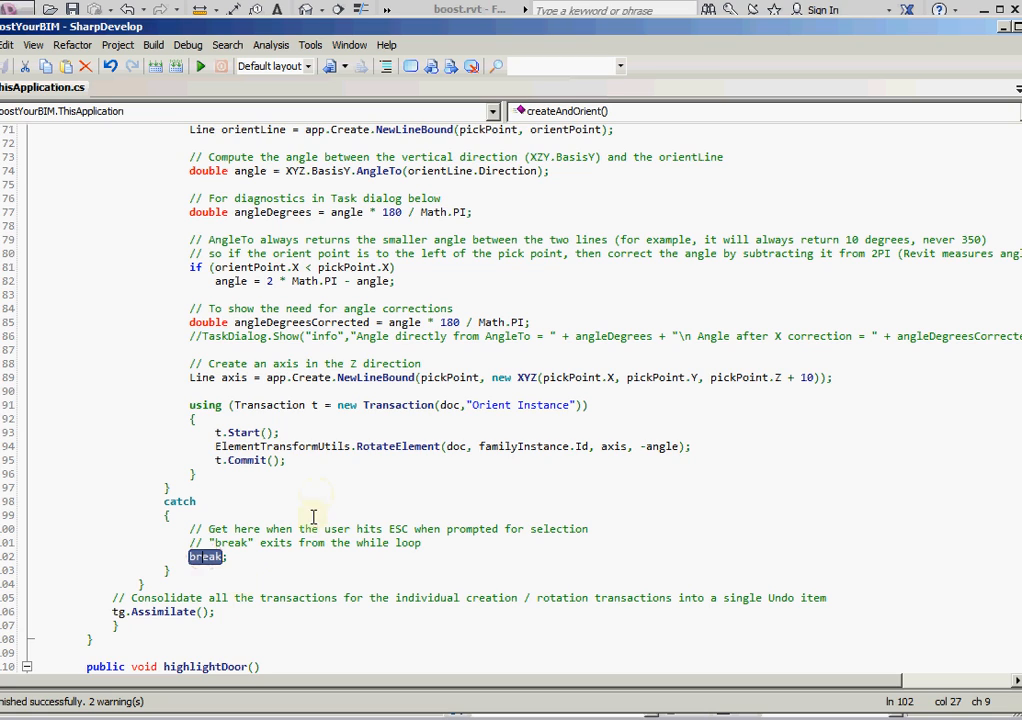
double_click(163, 611)
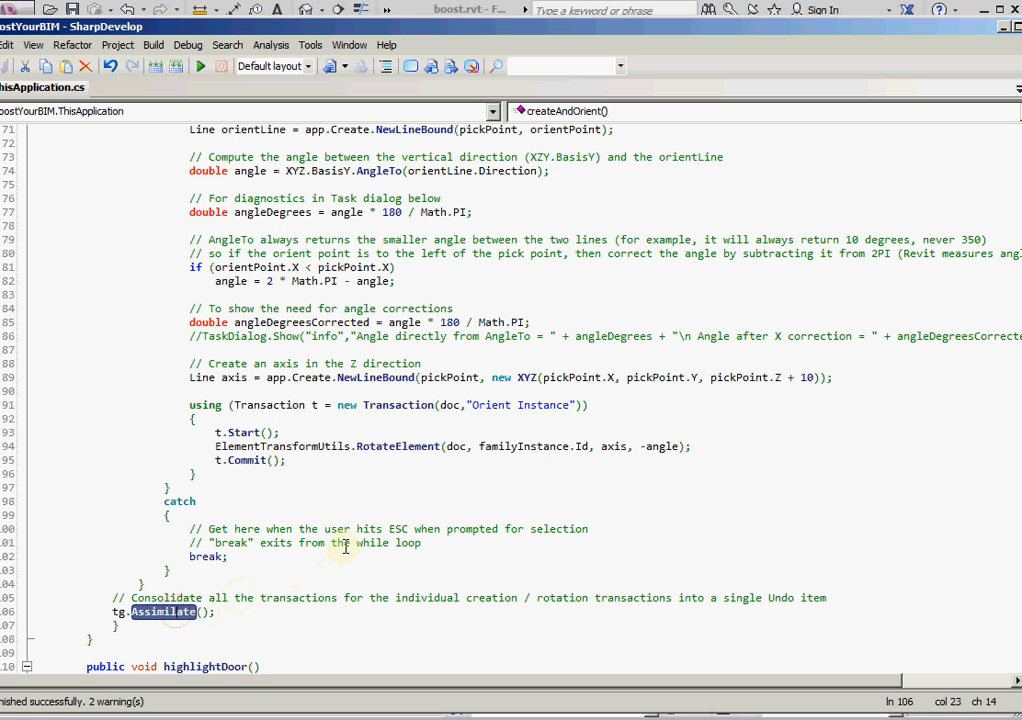